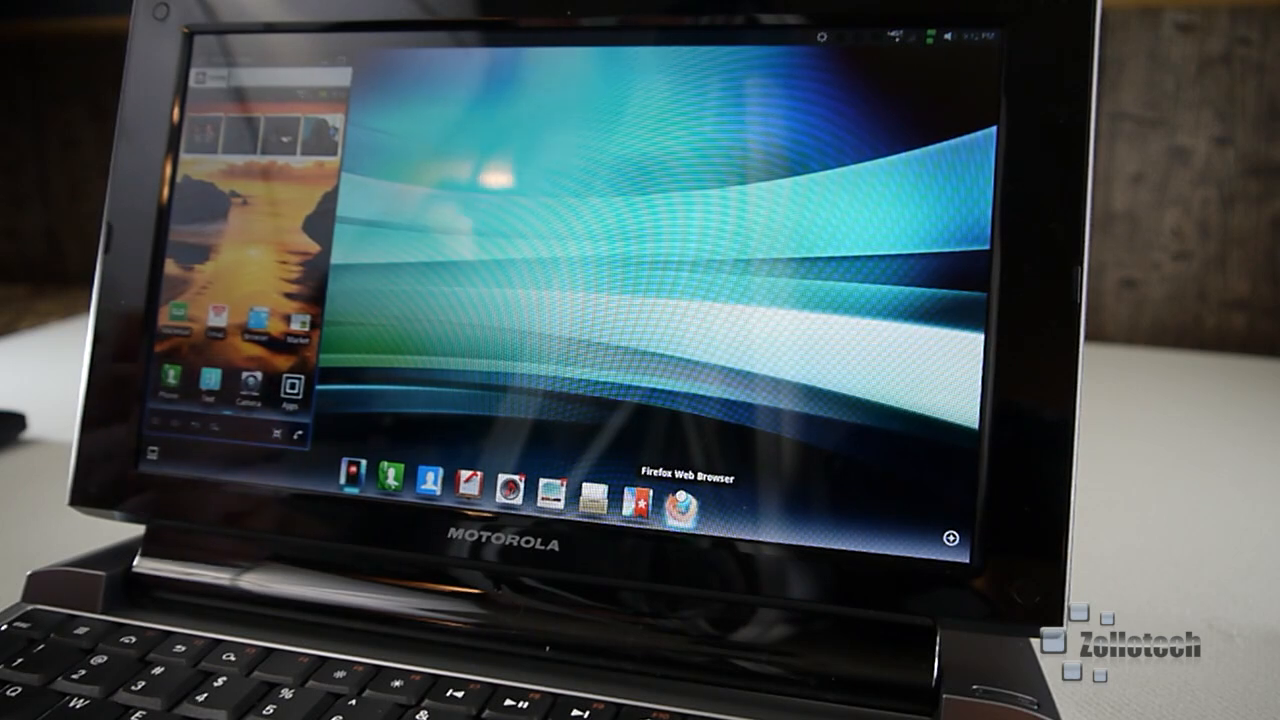
Launch Firefox from the webtop dock, landing on the Zollotech article page
left_click(698, 500)
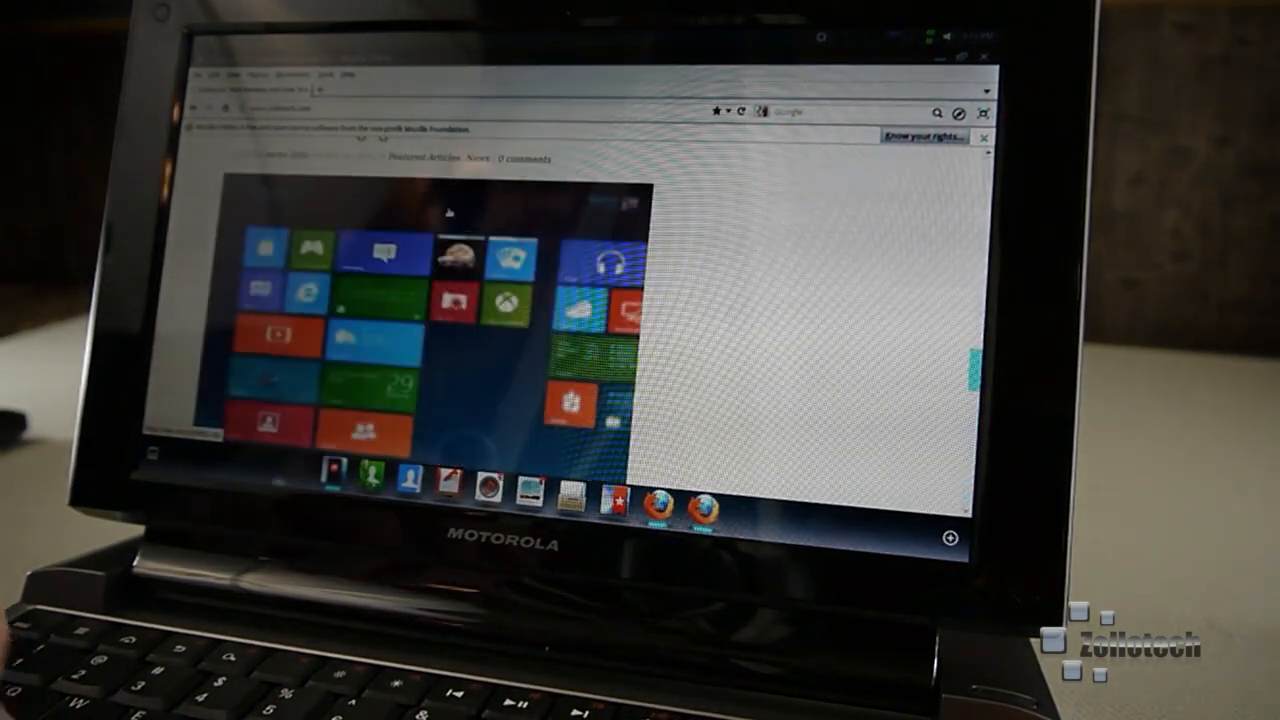
Scroll down the article before closing Firefox back to the webtop desktop
scroll("down", 3)
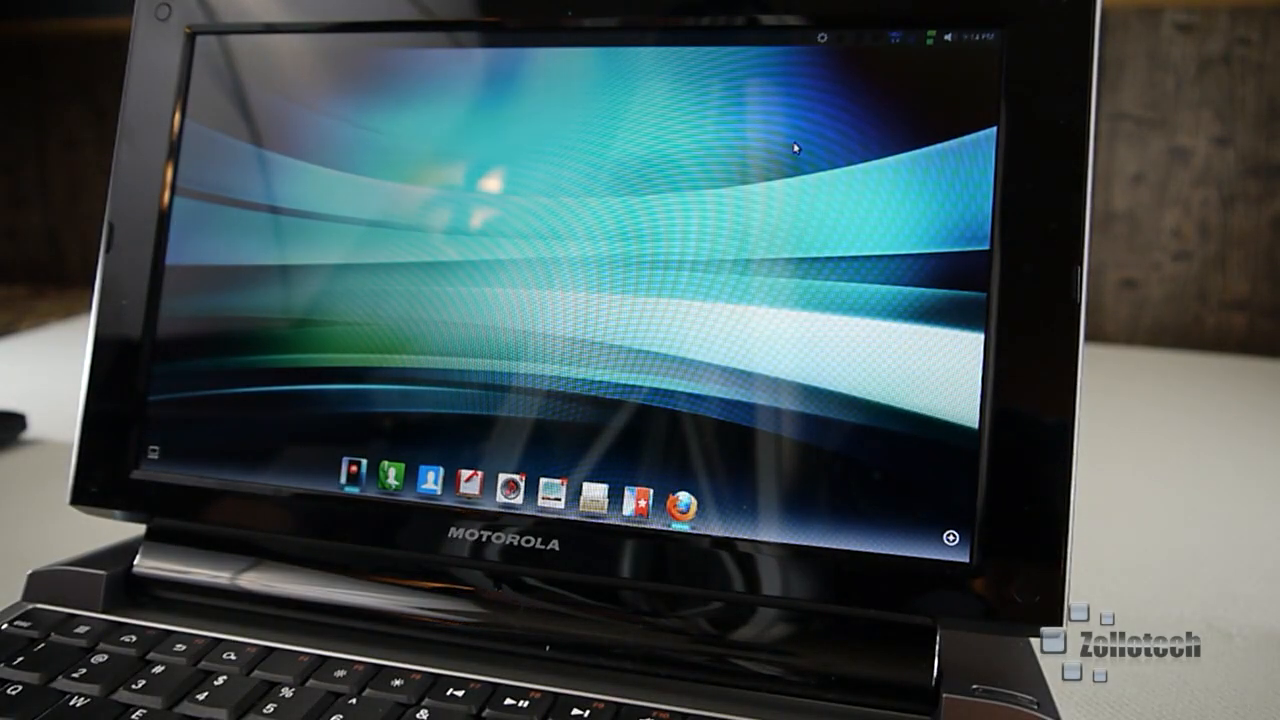
Relaunch Firefox to Motorola's 'The future of mobile computing' welcome page
left_click(688, 504)
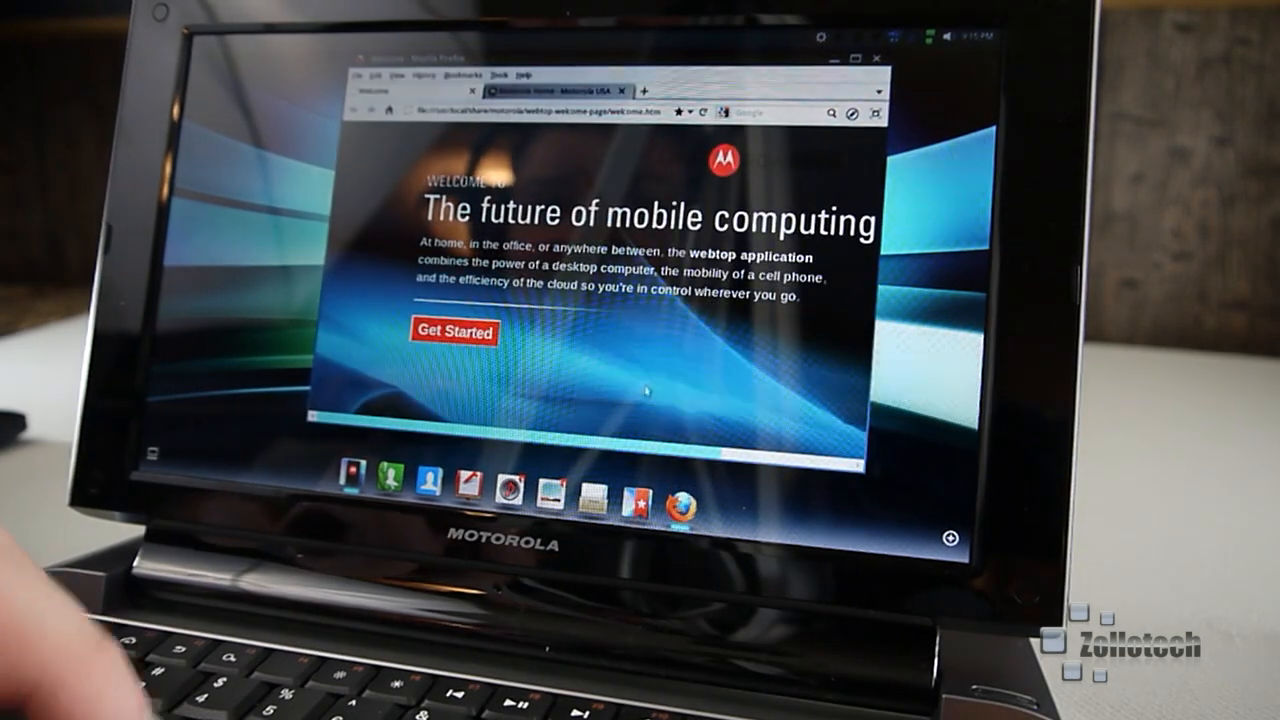